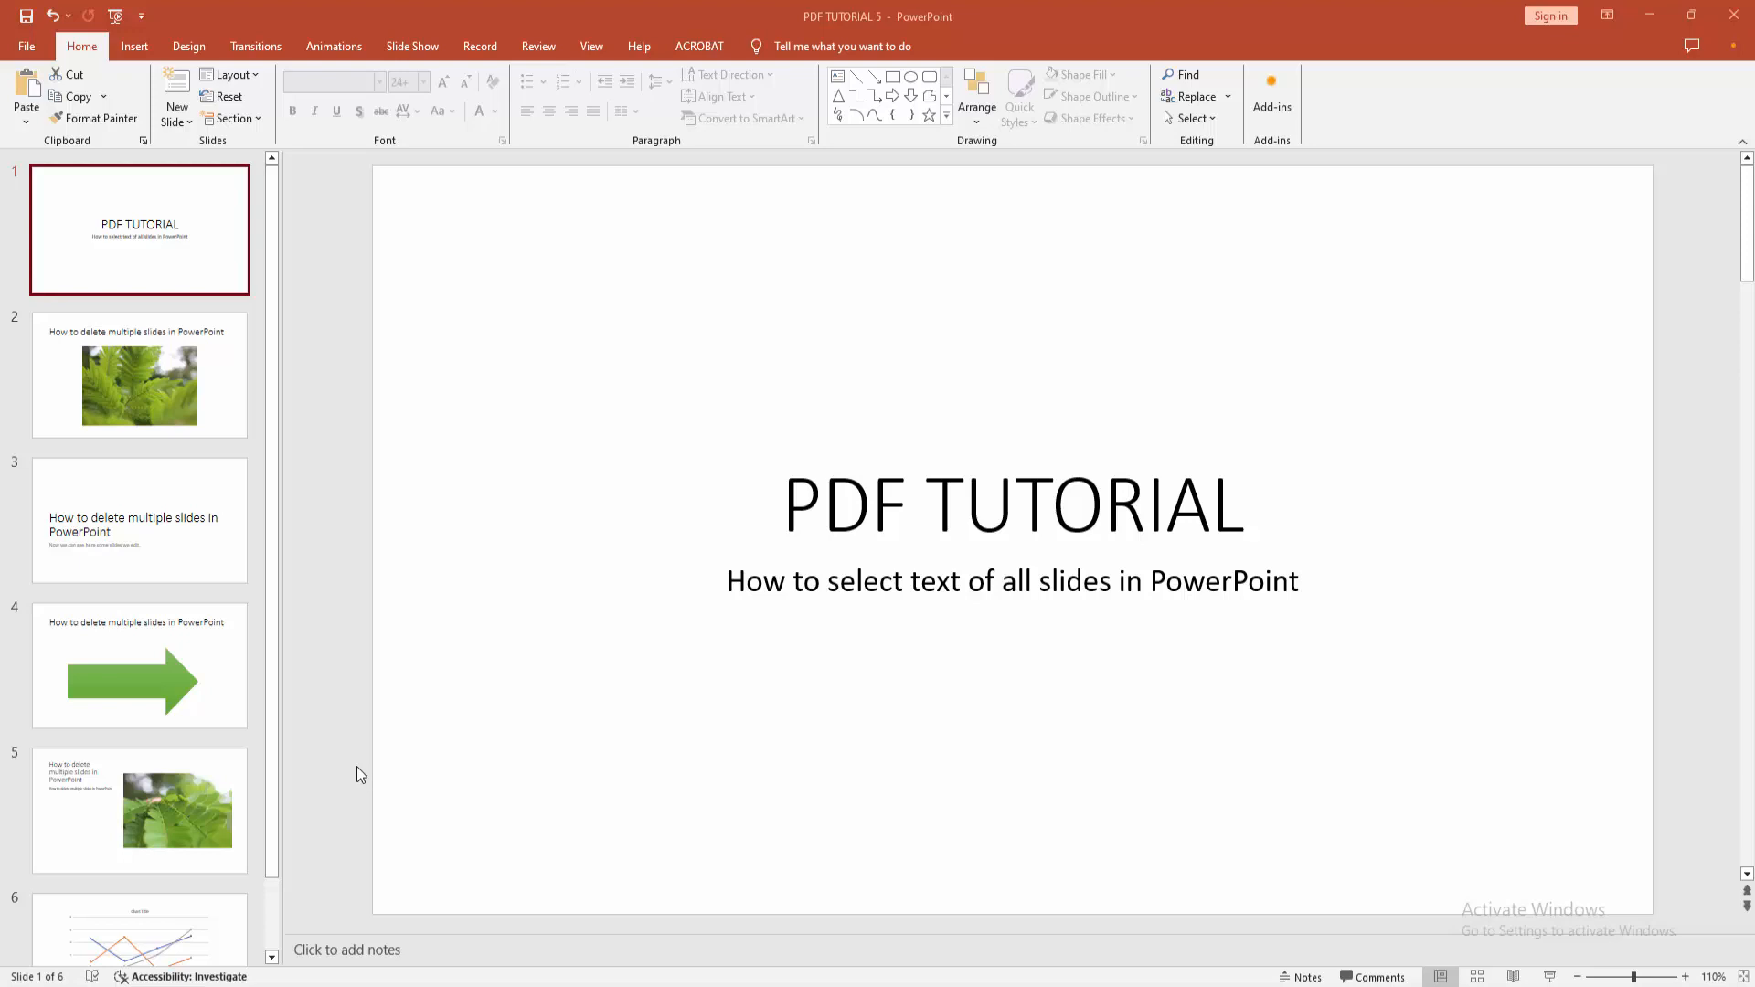
mouse_move(163, 360)
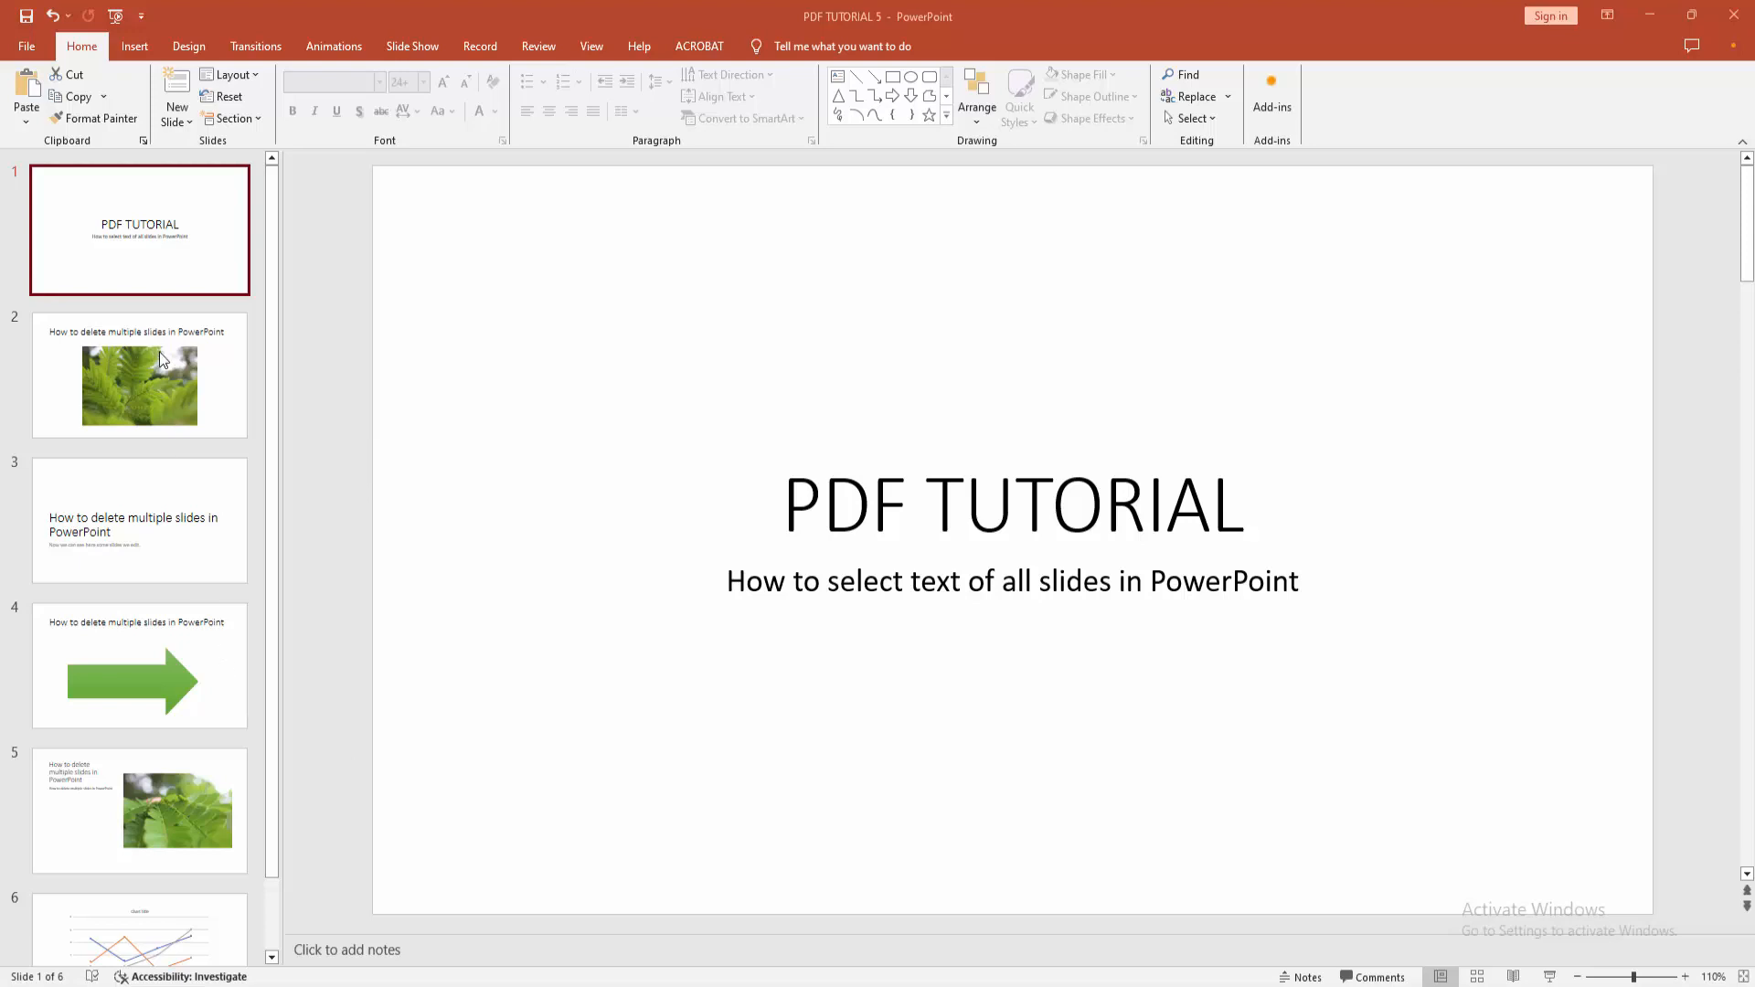
Select all six slides of PDF TUTORIAL 5 in the thumbnail pane and copy them
click(139, 519)
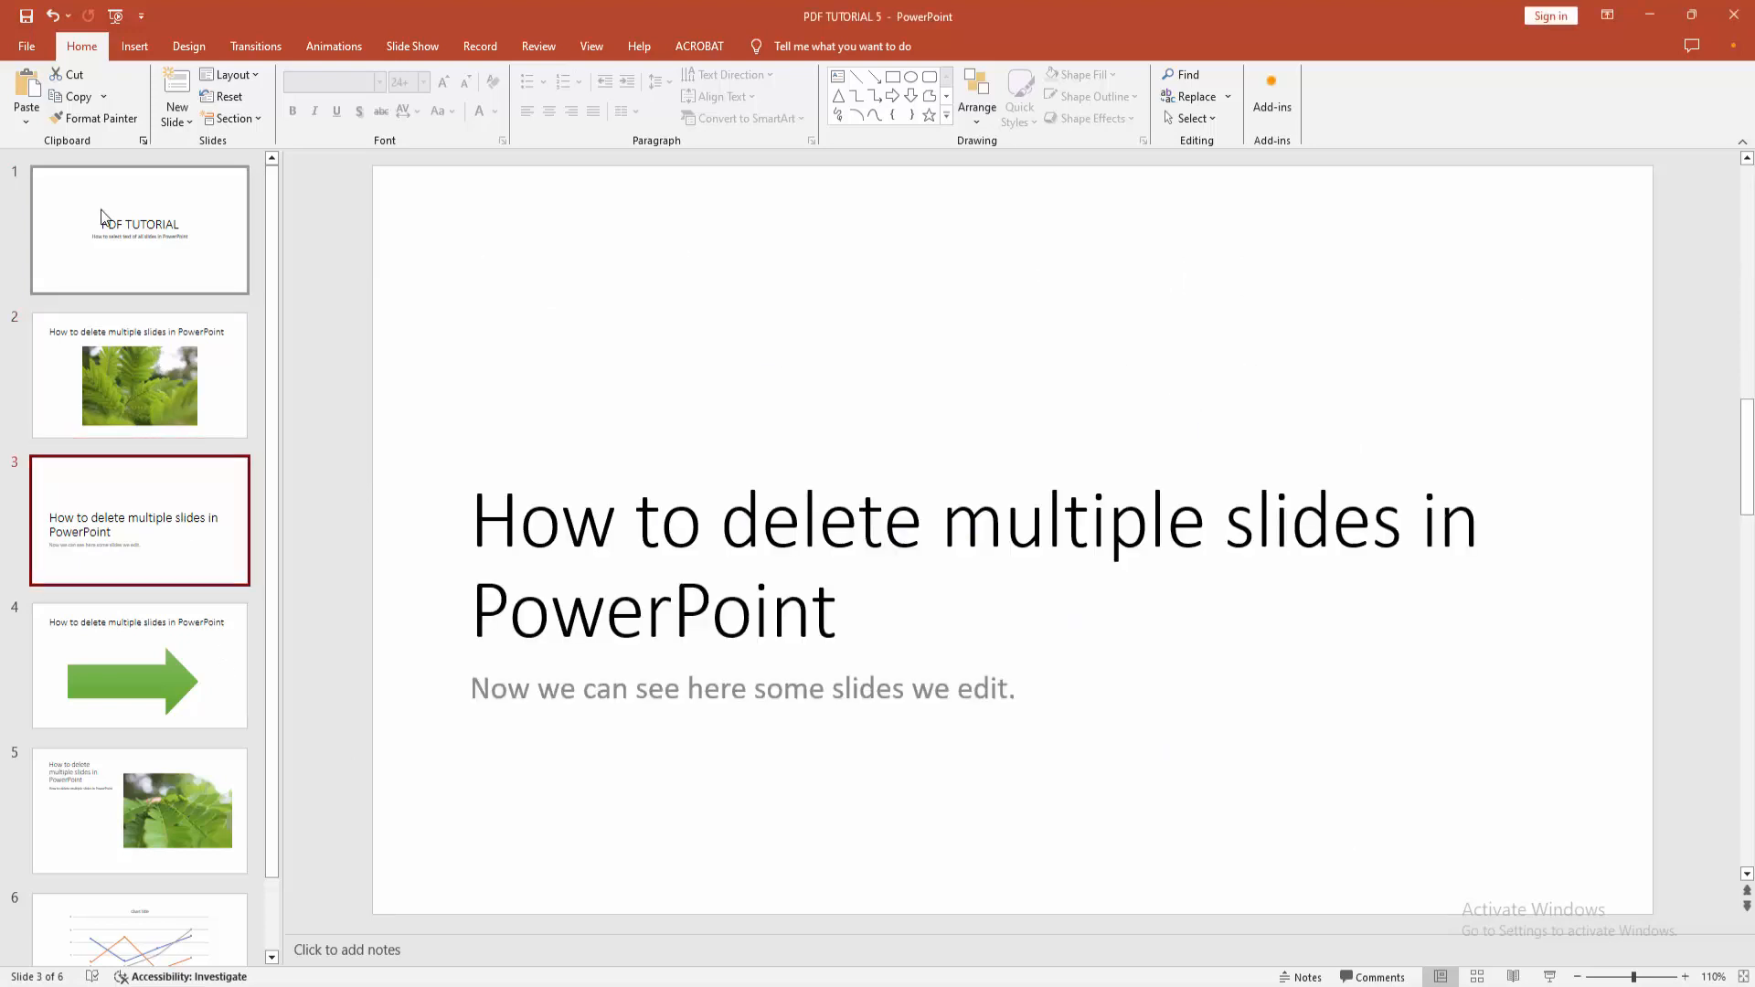
click(139, 230)
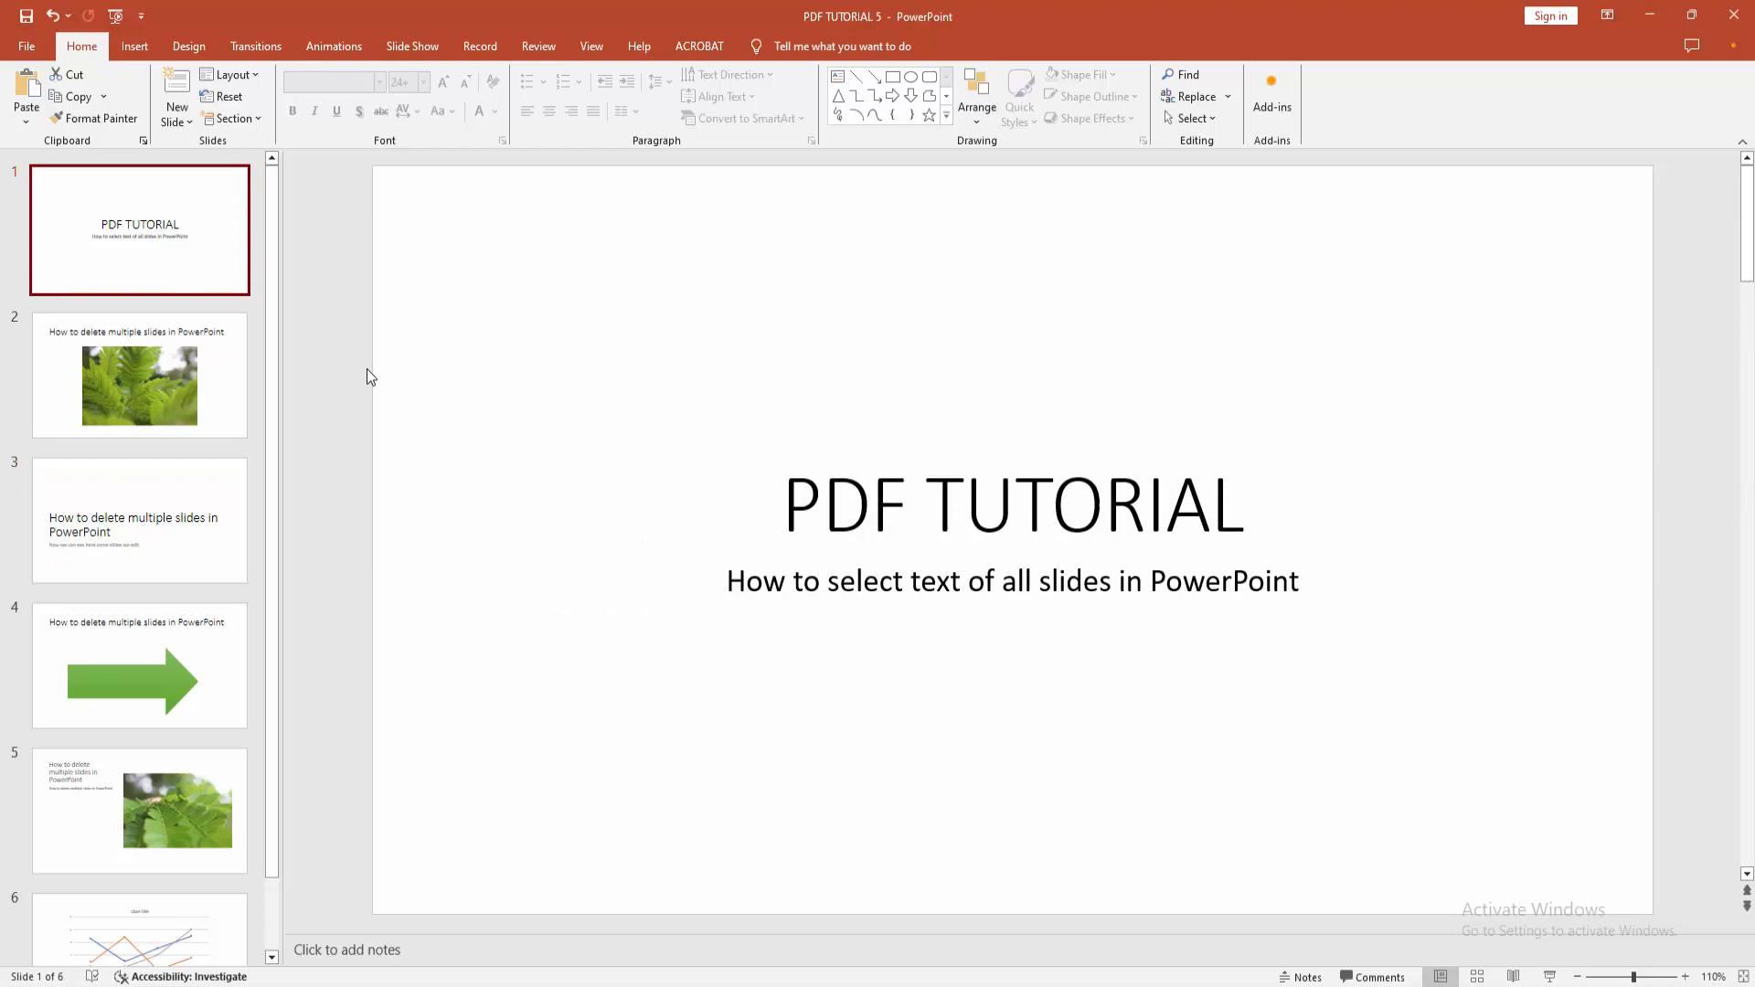
scroll(down, 3)
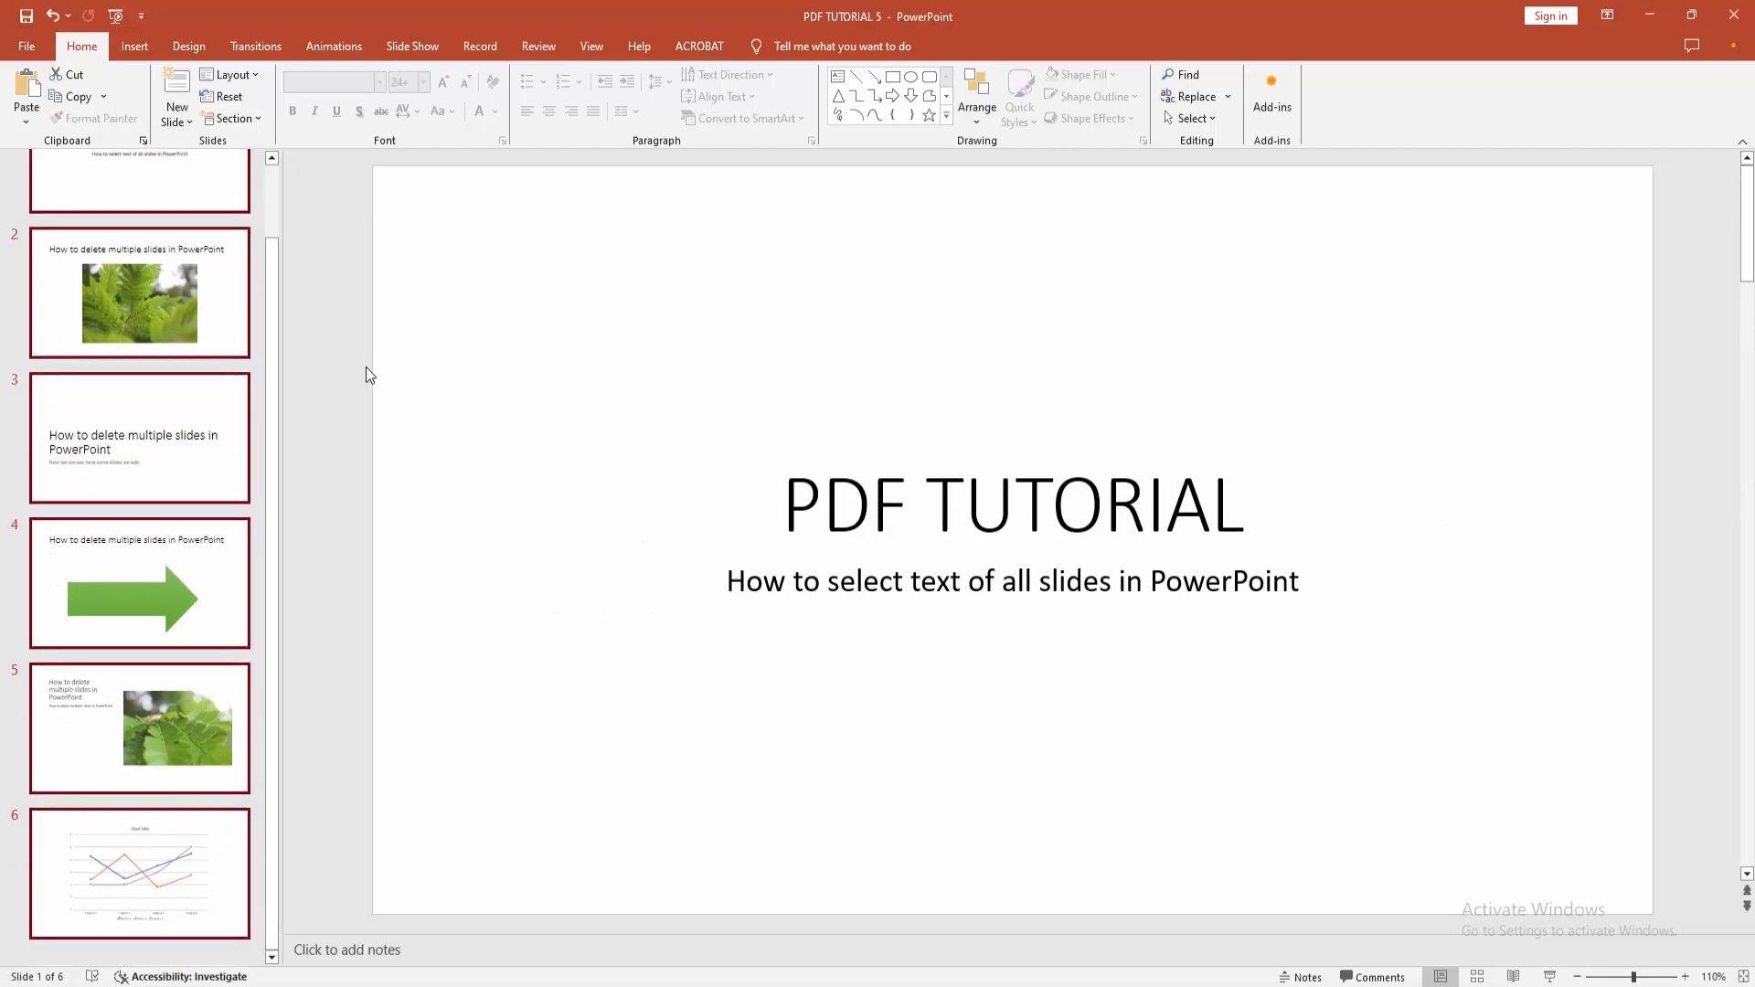
scroll(up, 3)
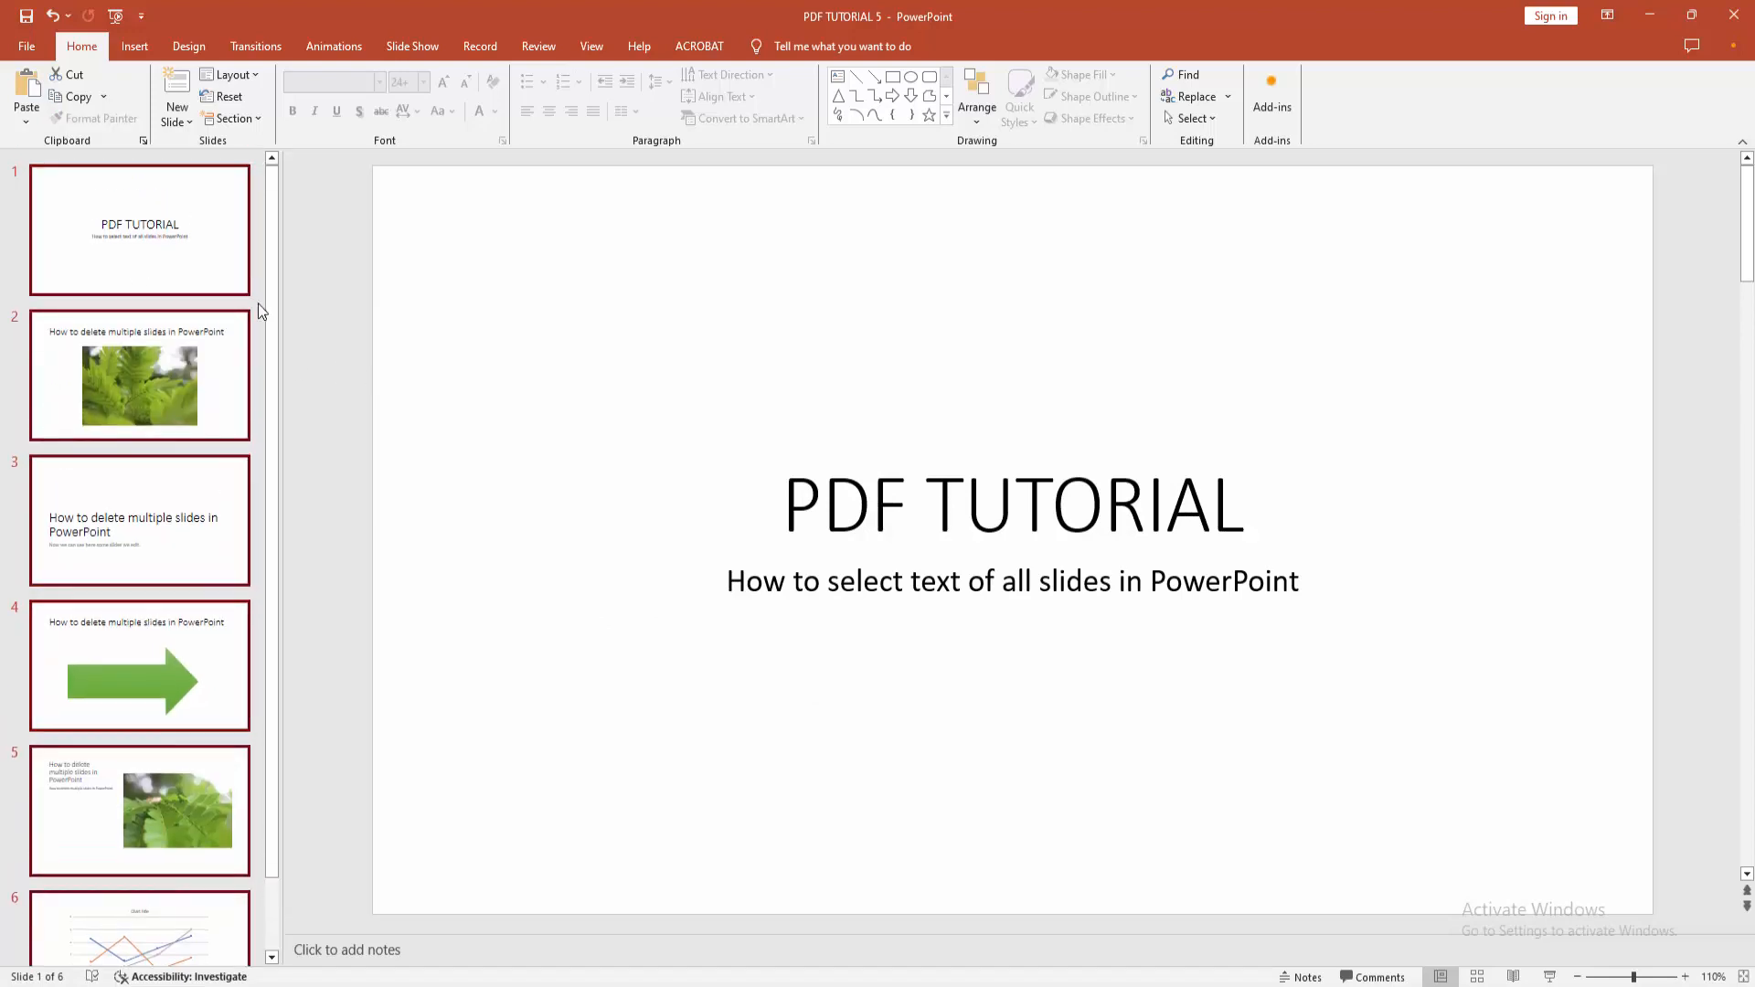
mouse_move(311, 274)
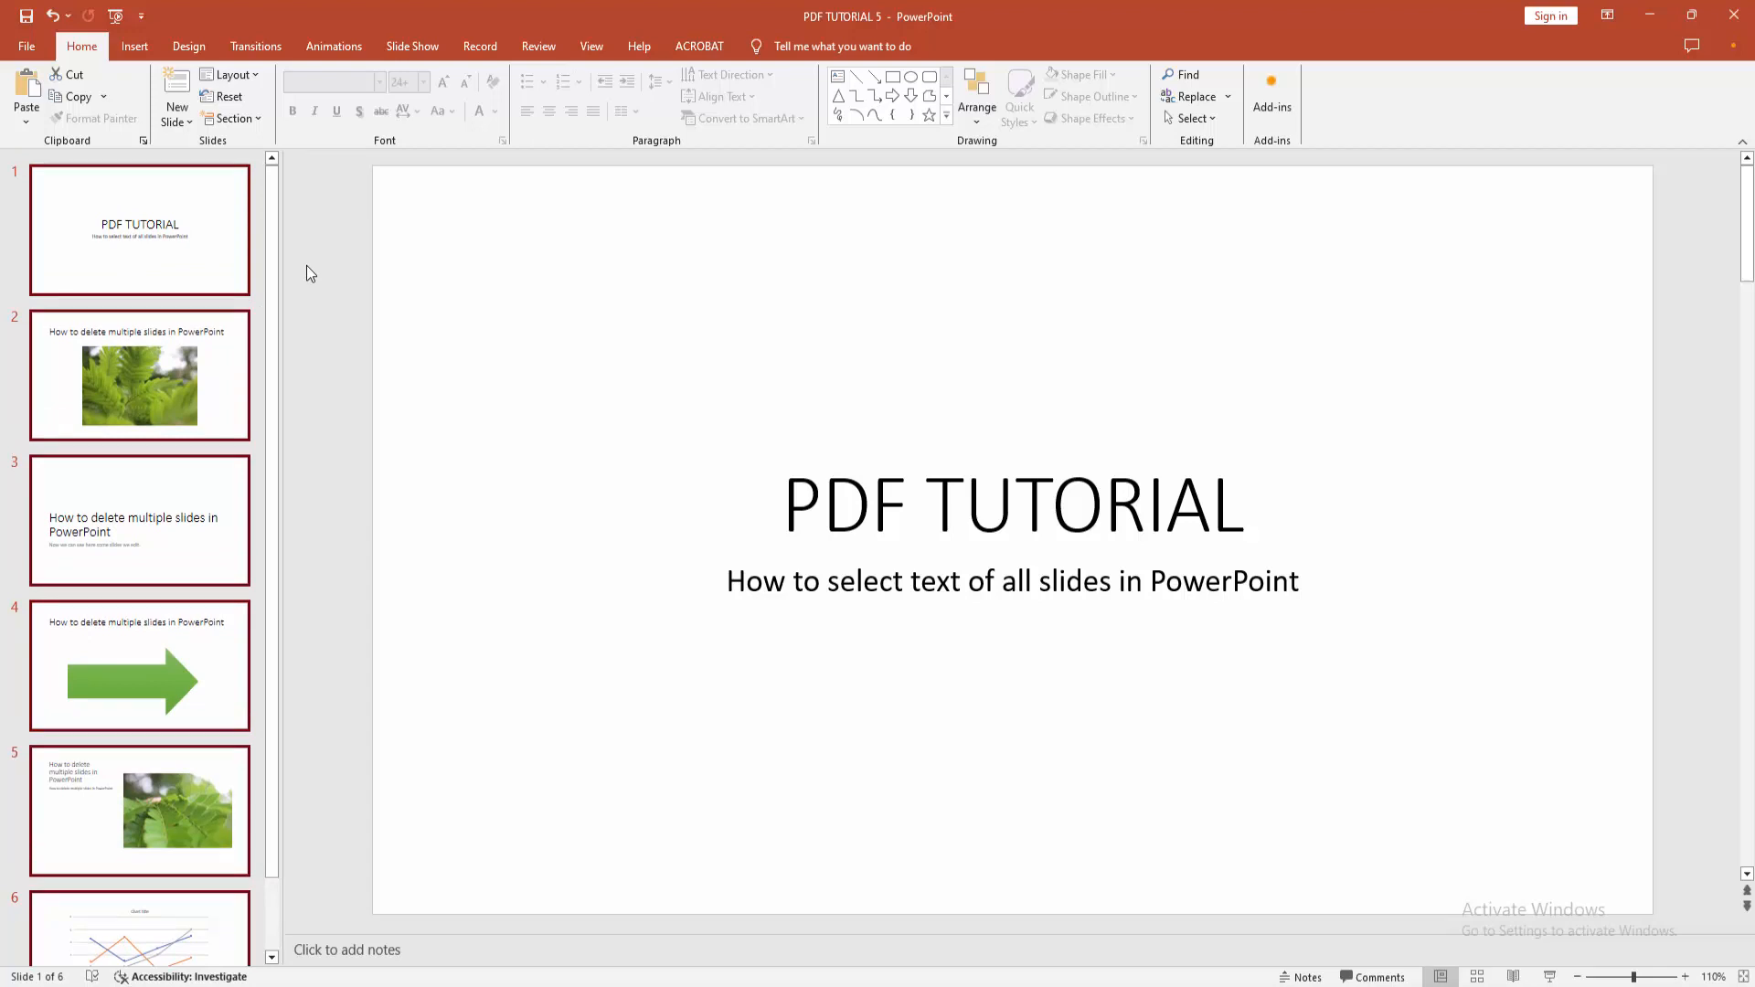
mouse_move(329, 276)
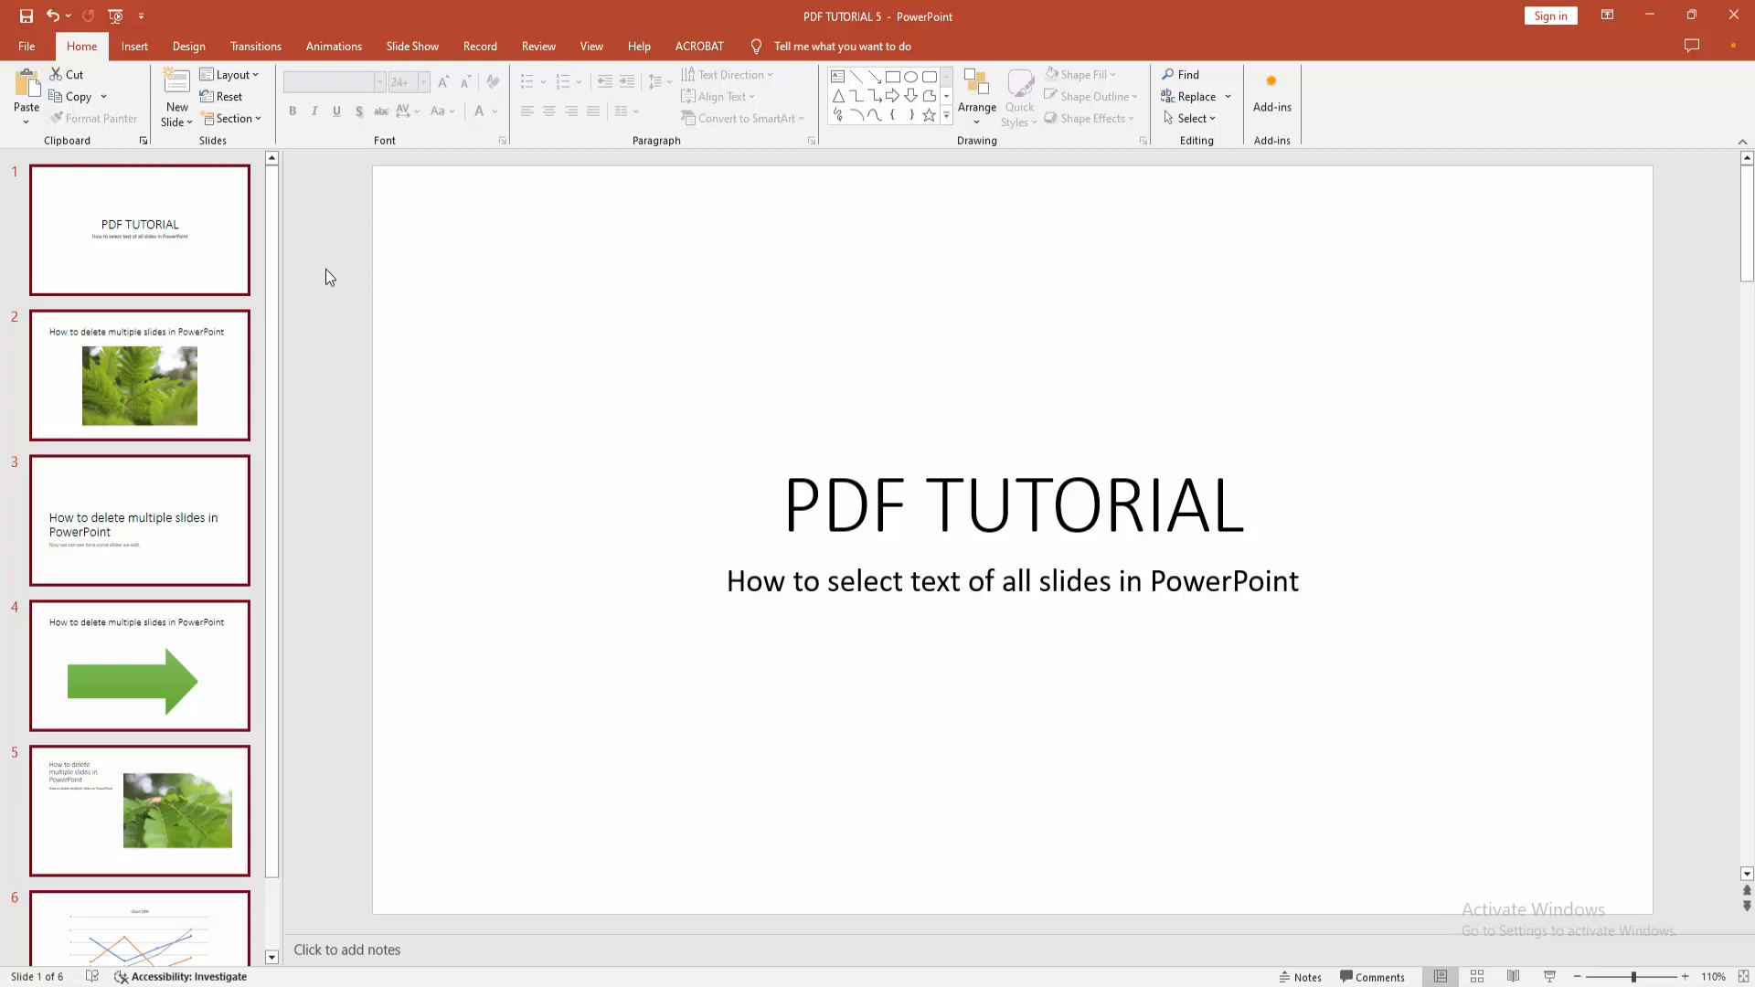
right_click(139, 231)
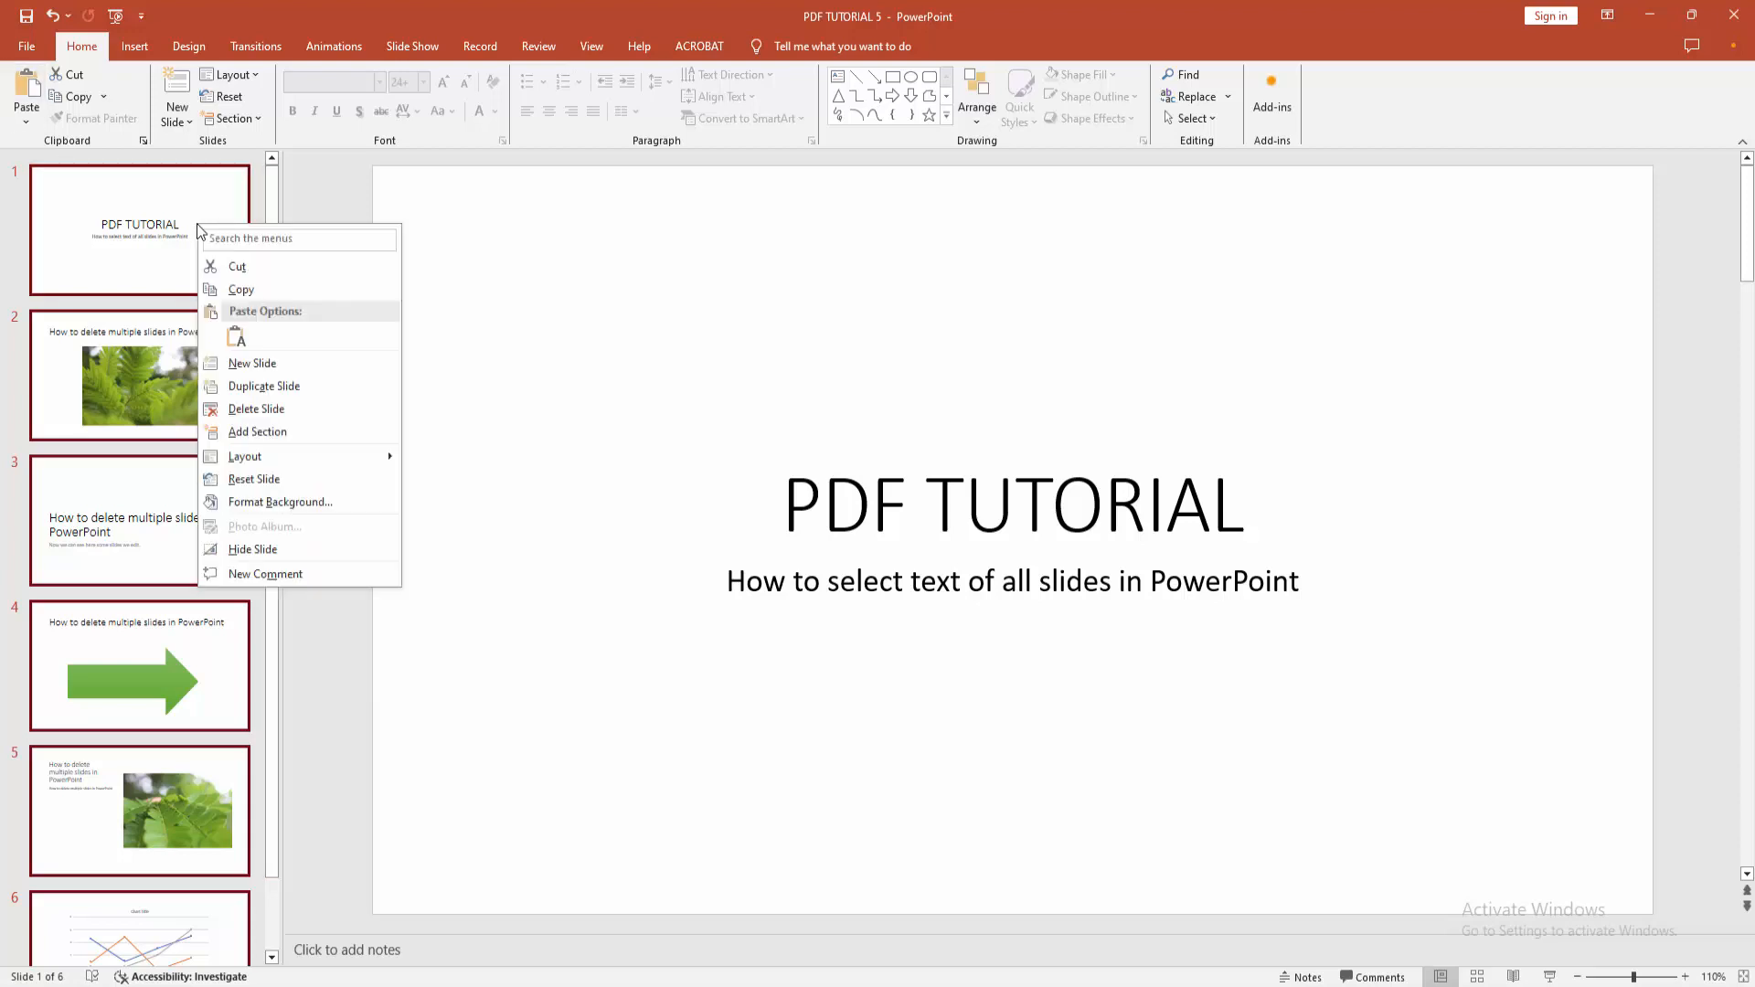
click(26, 46)
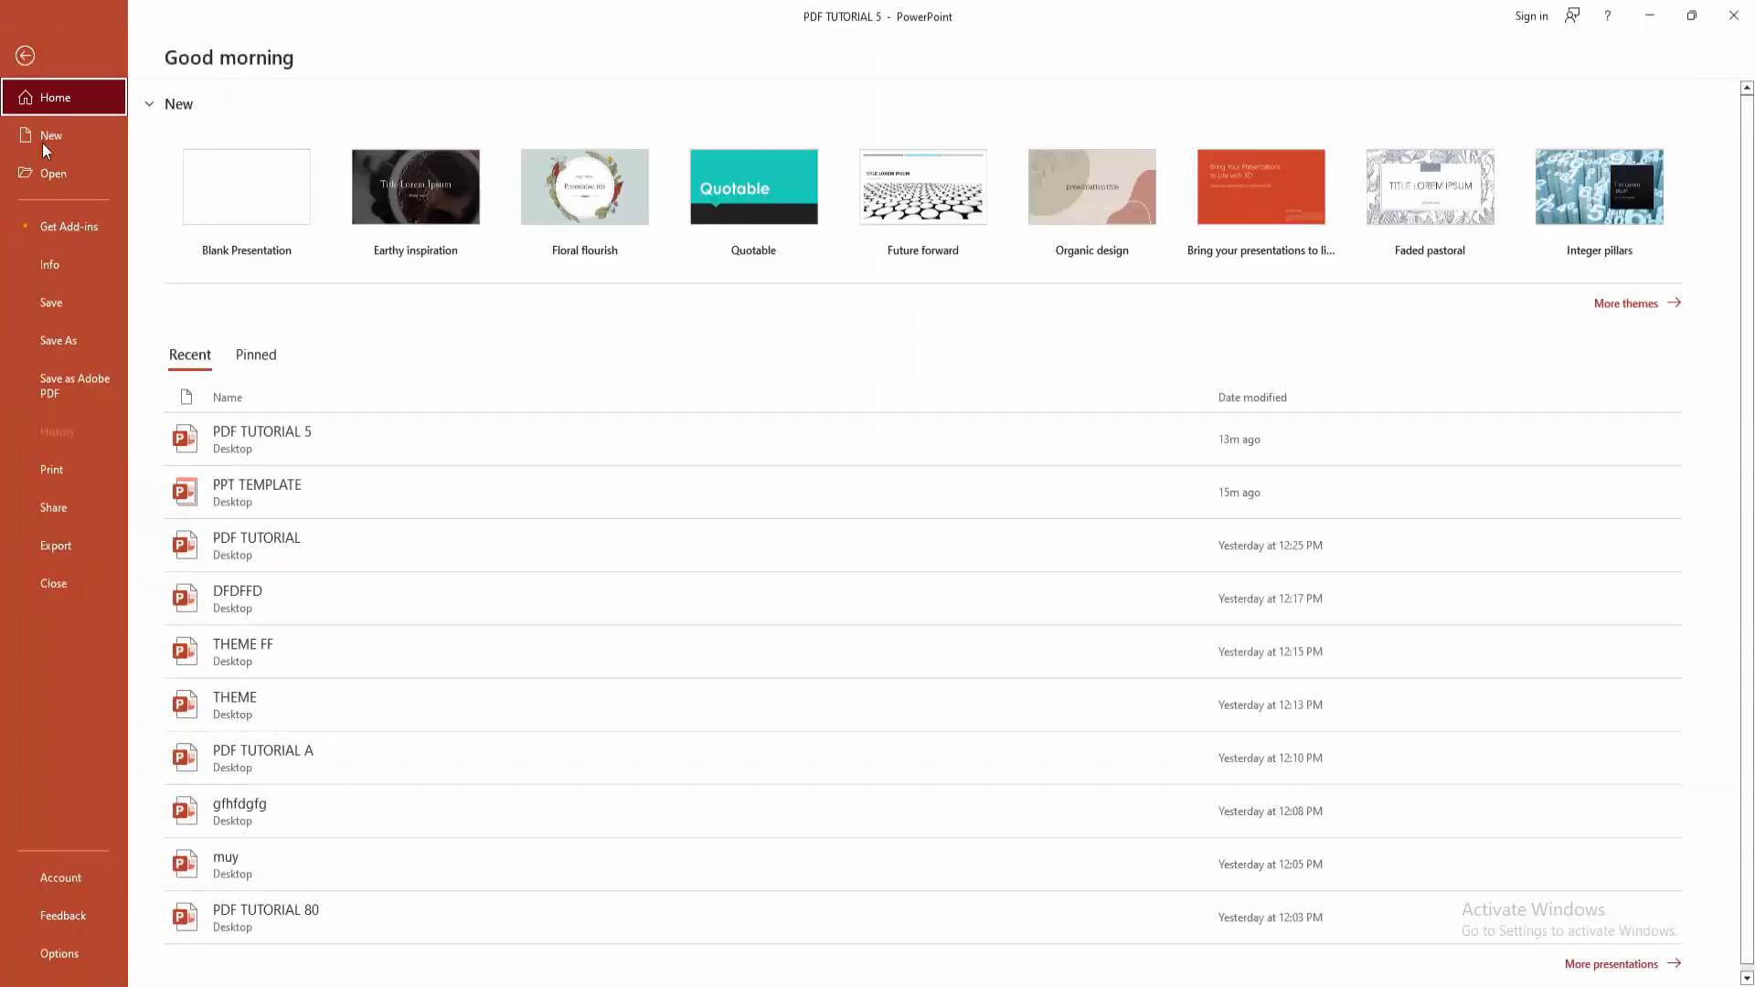
Create a new blank presentation (Presentation3) from File > New
click(51, 133)
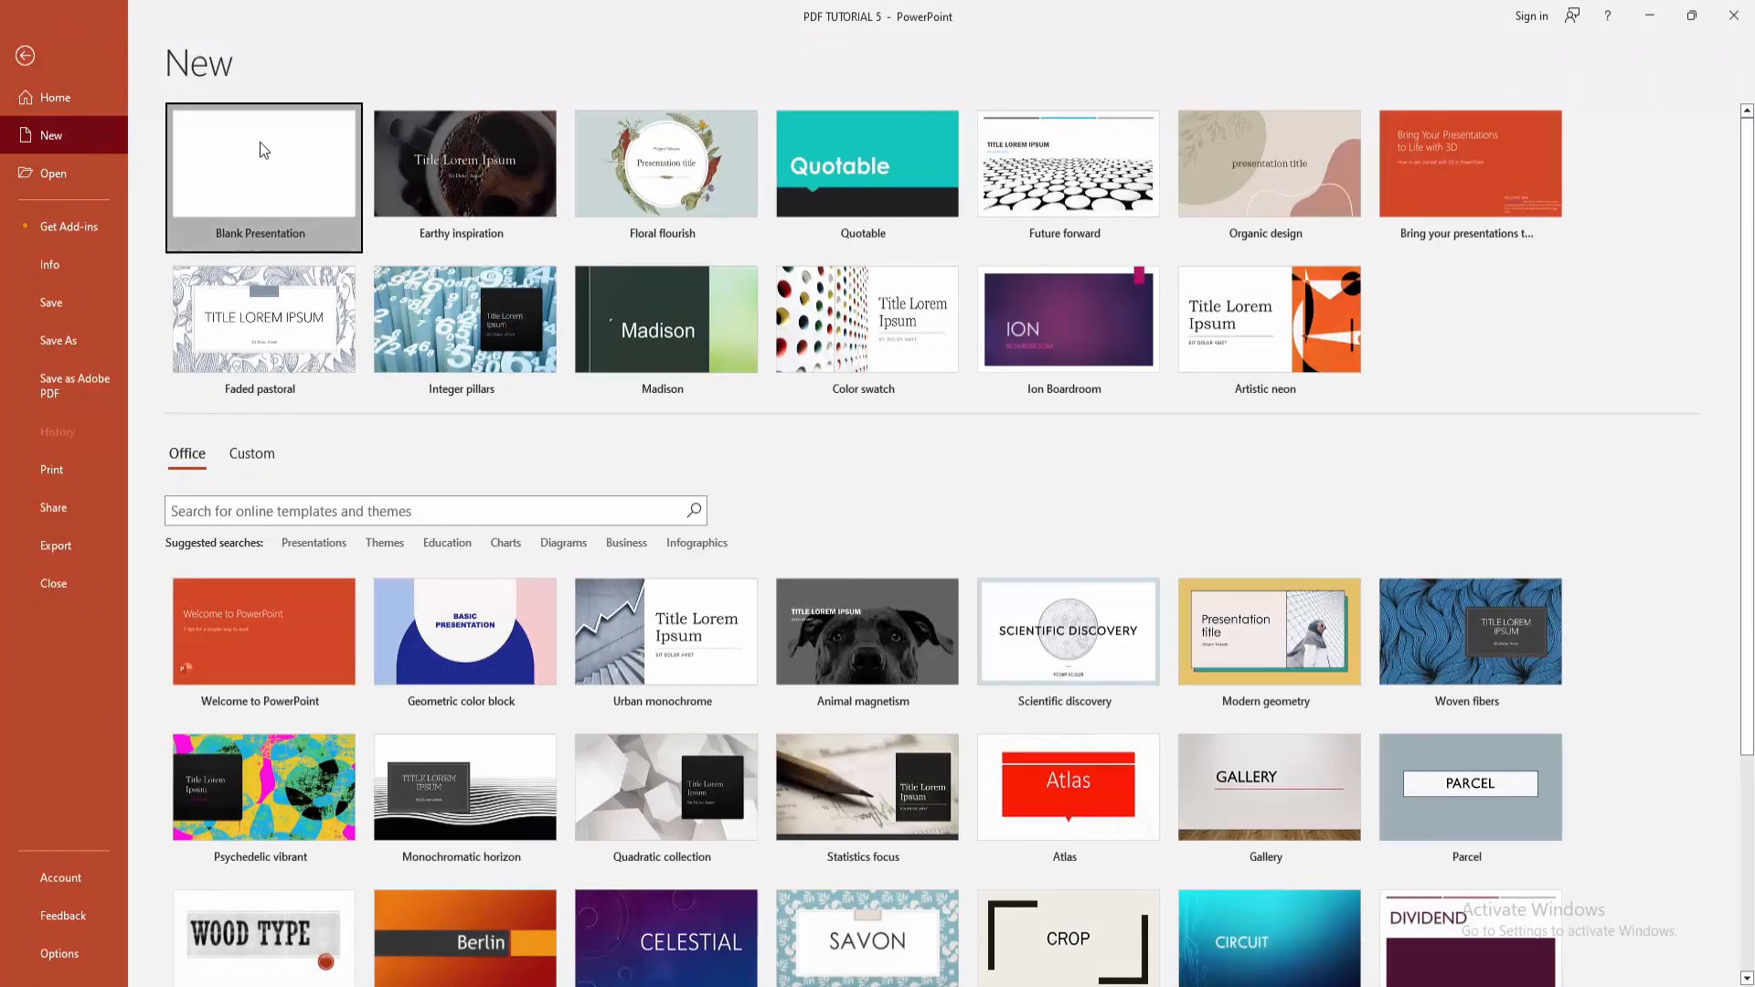
click(263, 177)
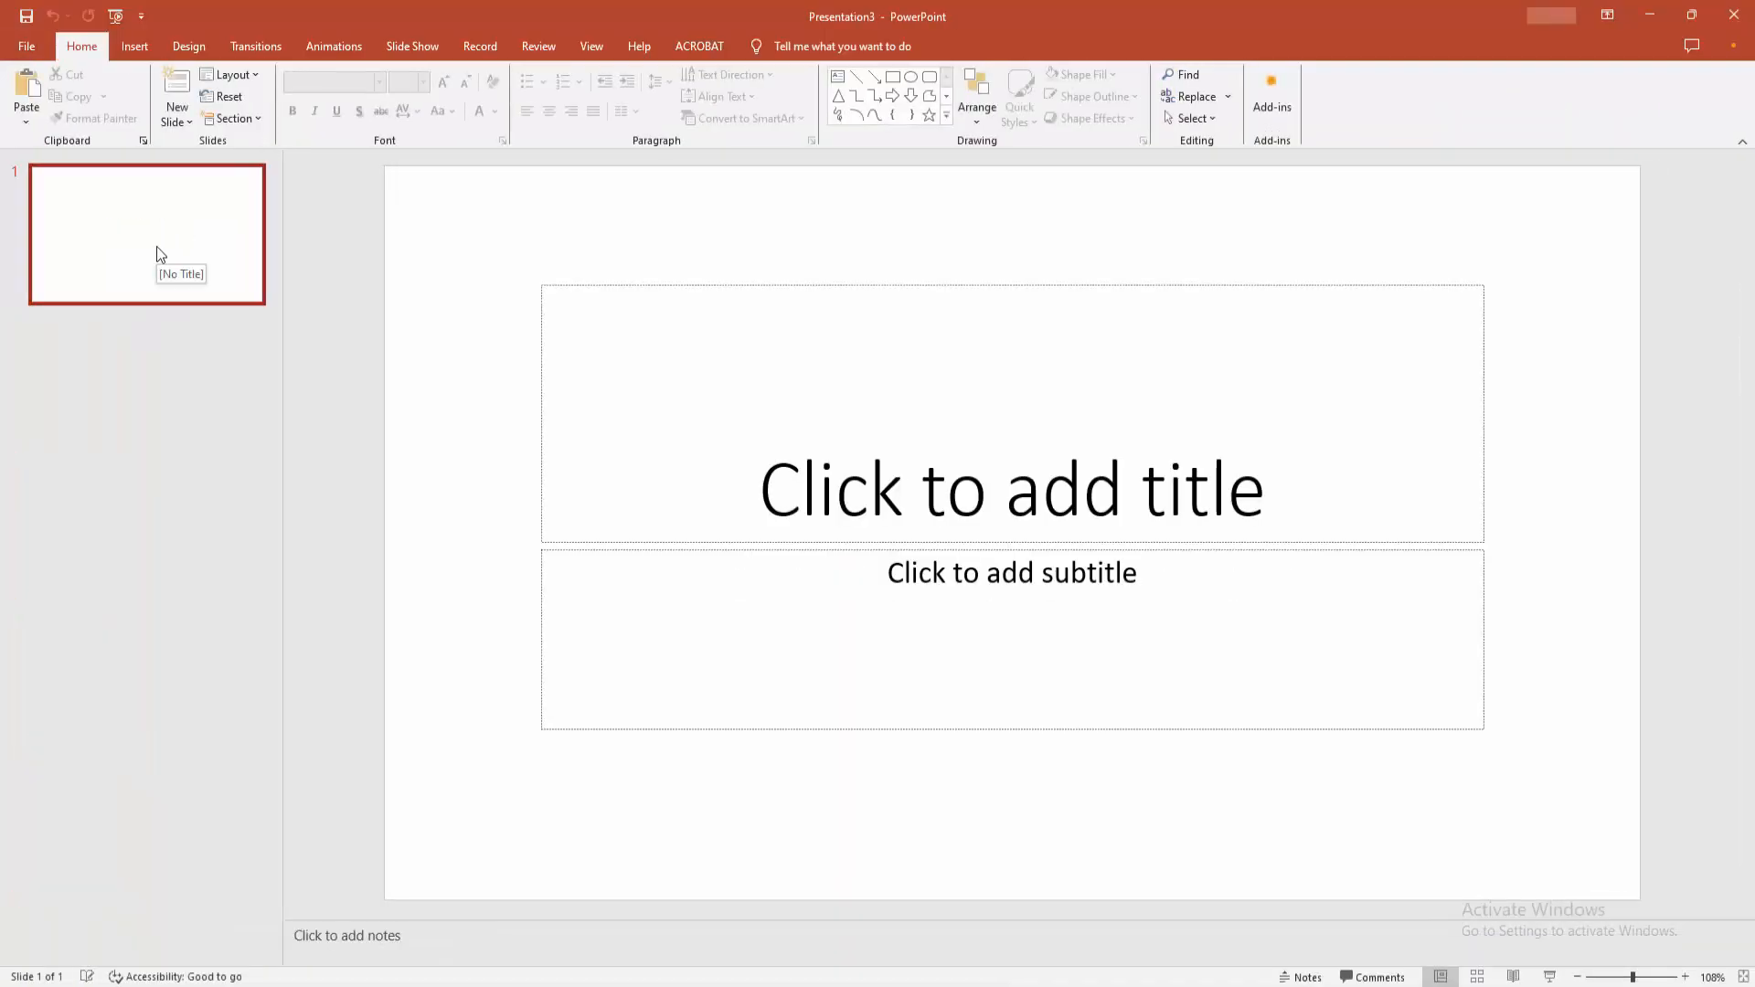
Paste the six slides after the blank first slide and review the pasted slides
key(ctrl+v)
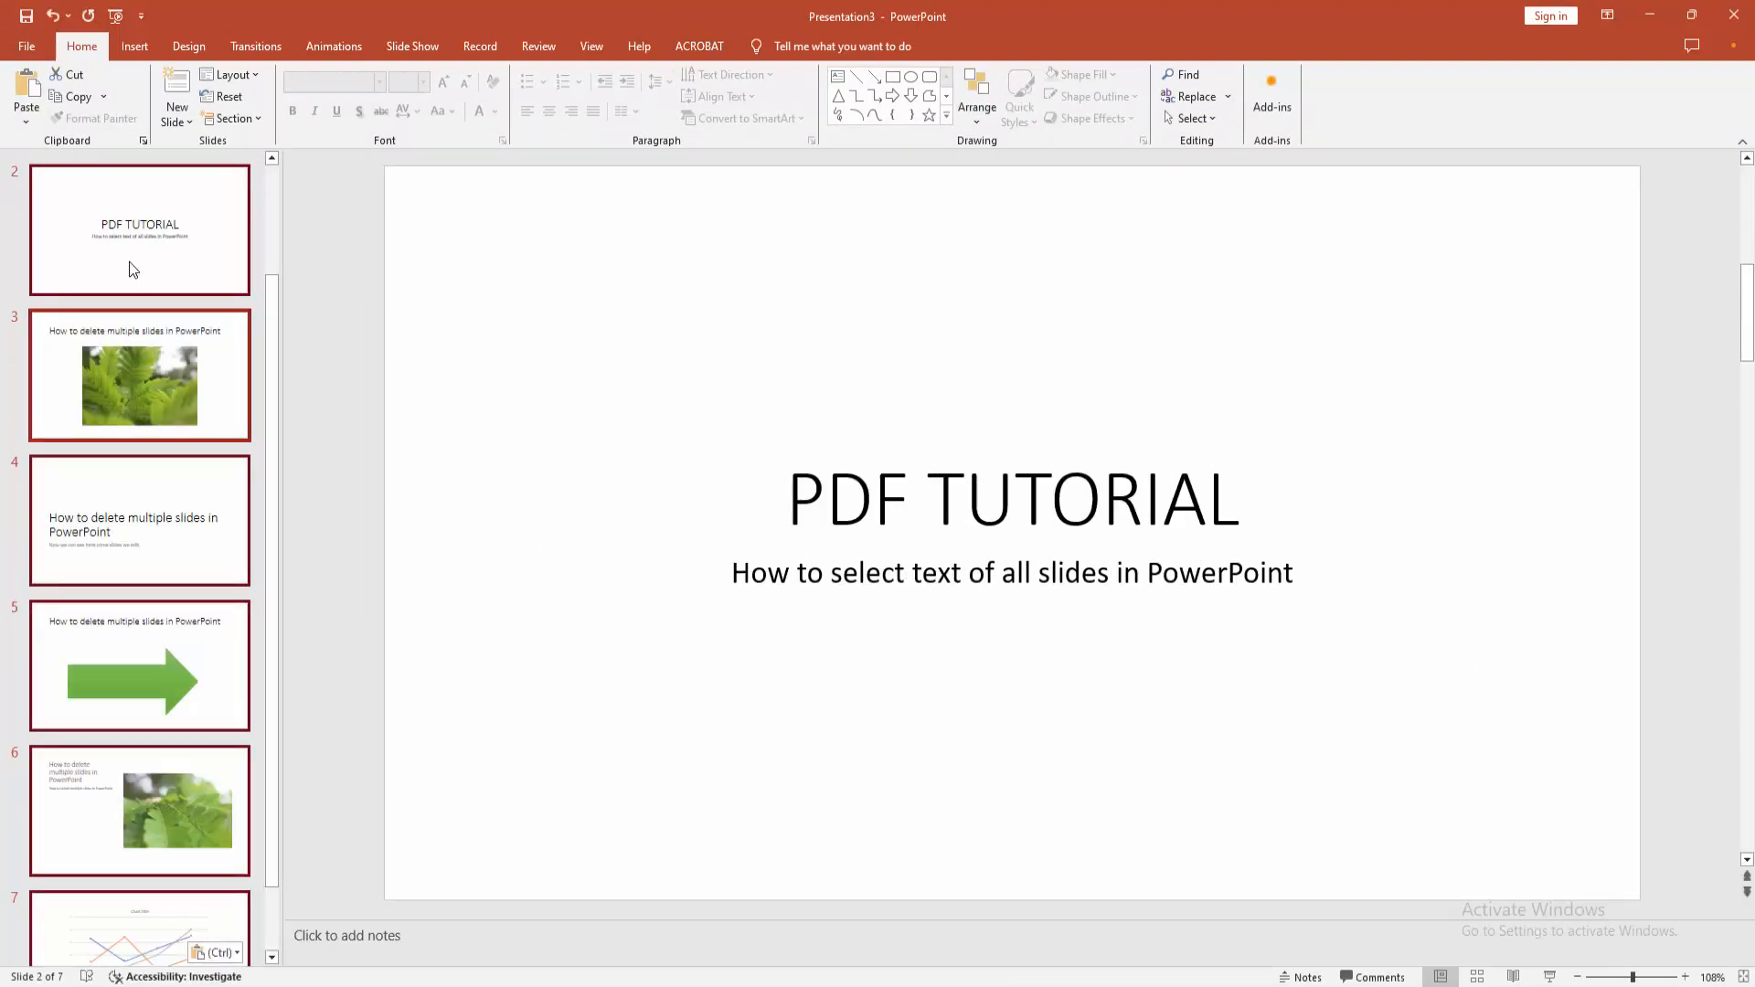
scroll(up, 3)
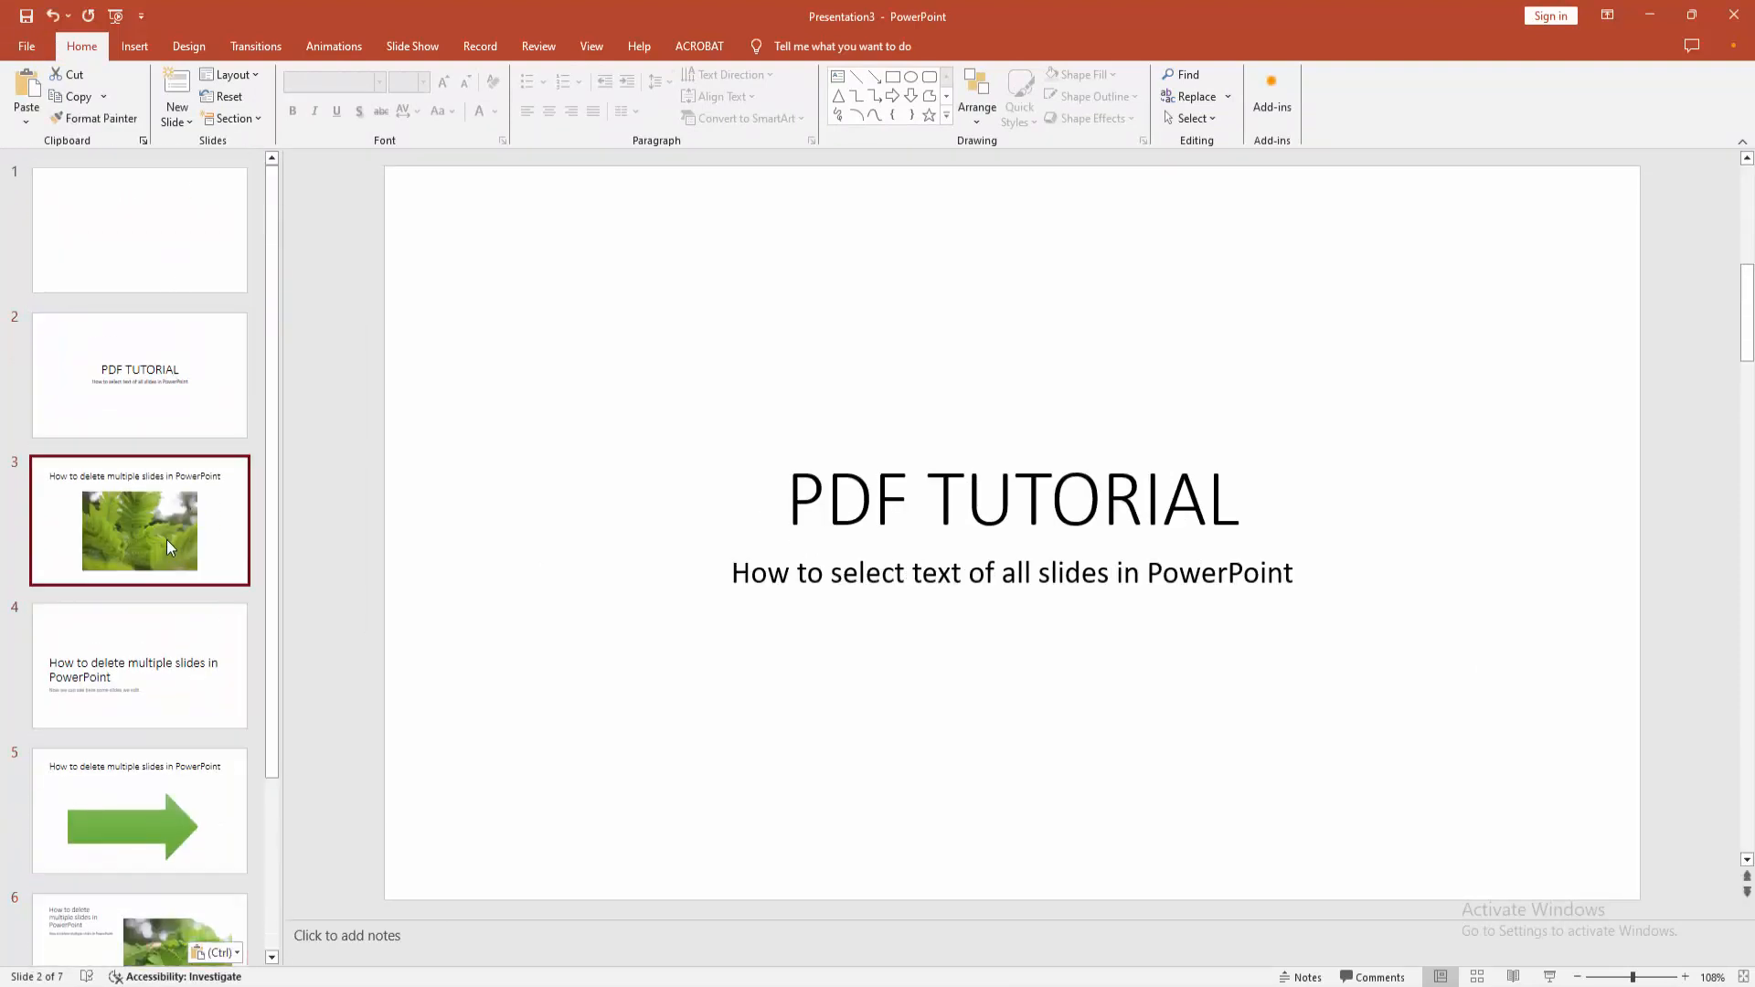
click(139, 665)
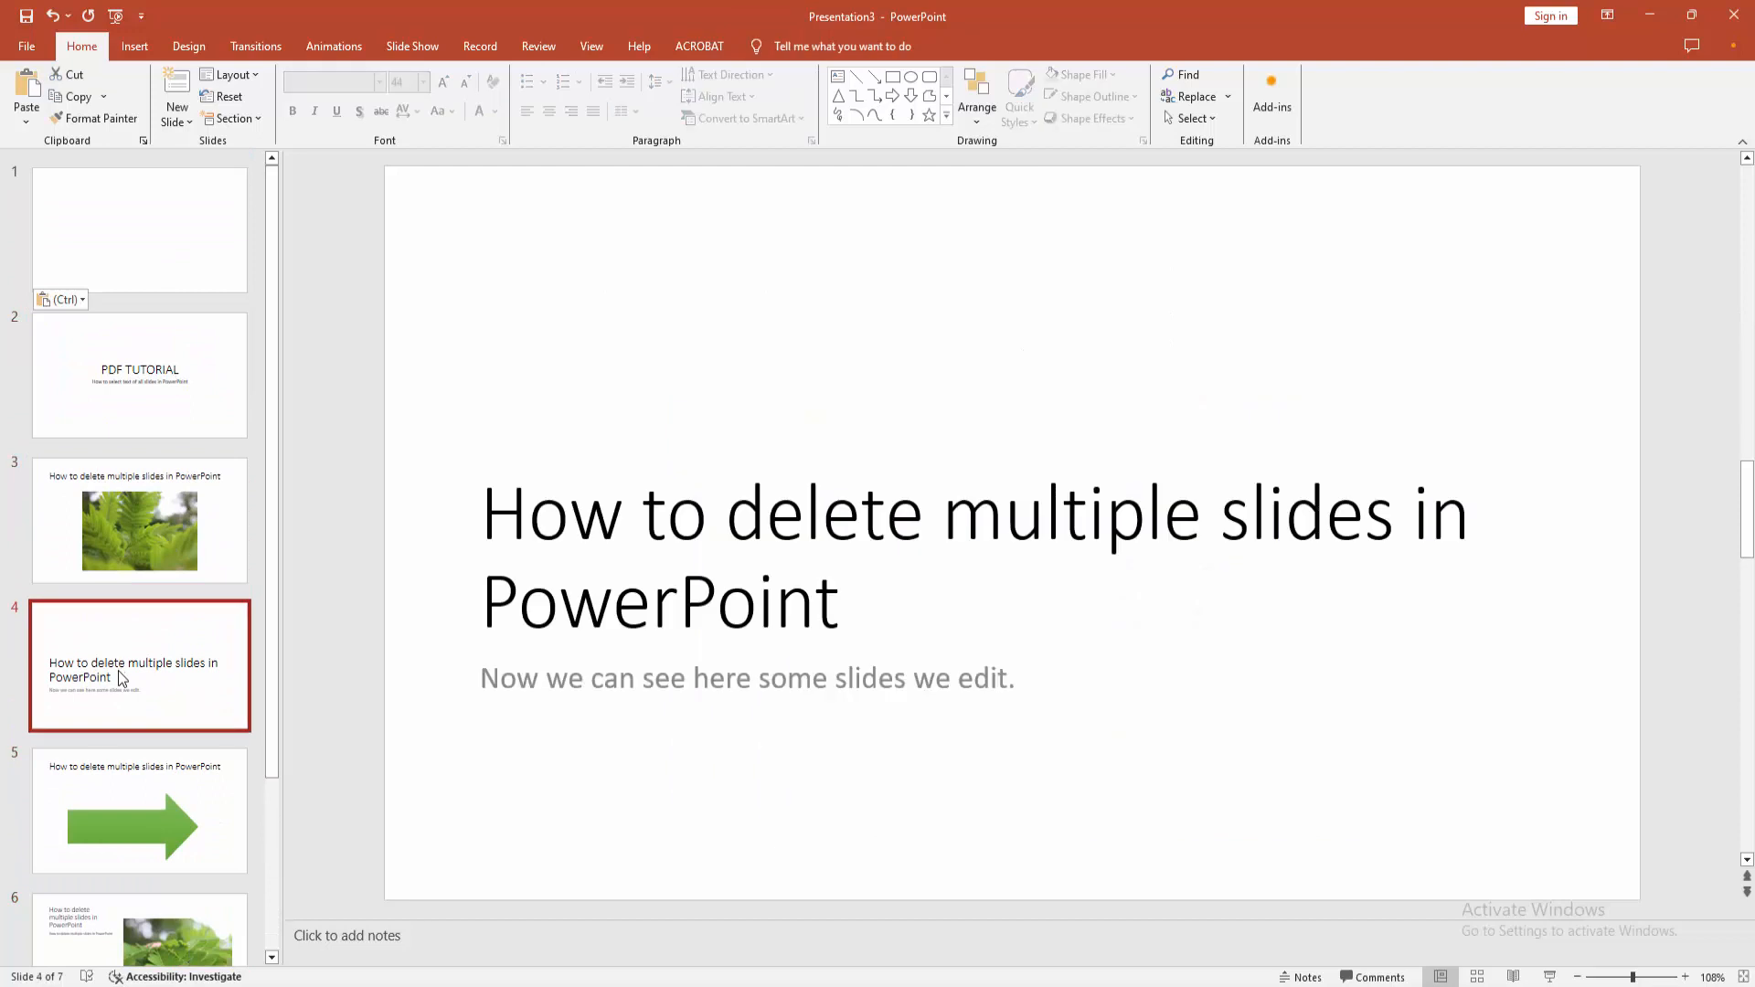
click(139, 810)
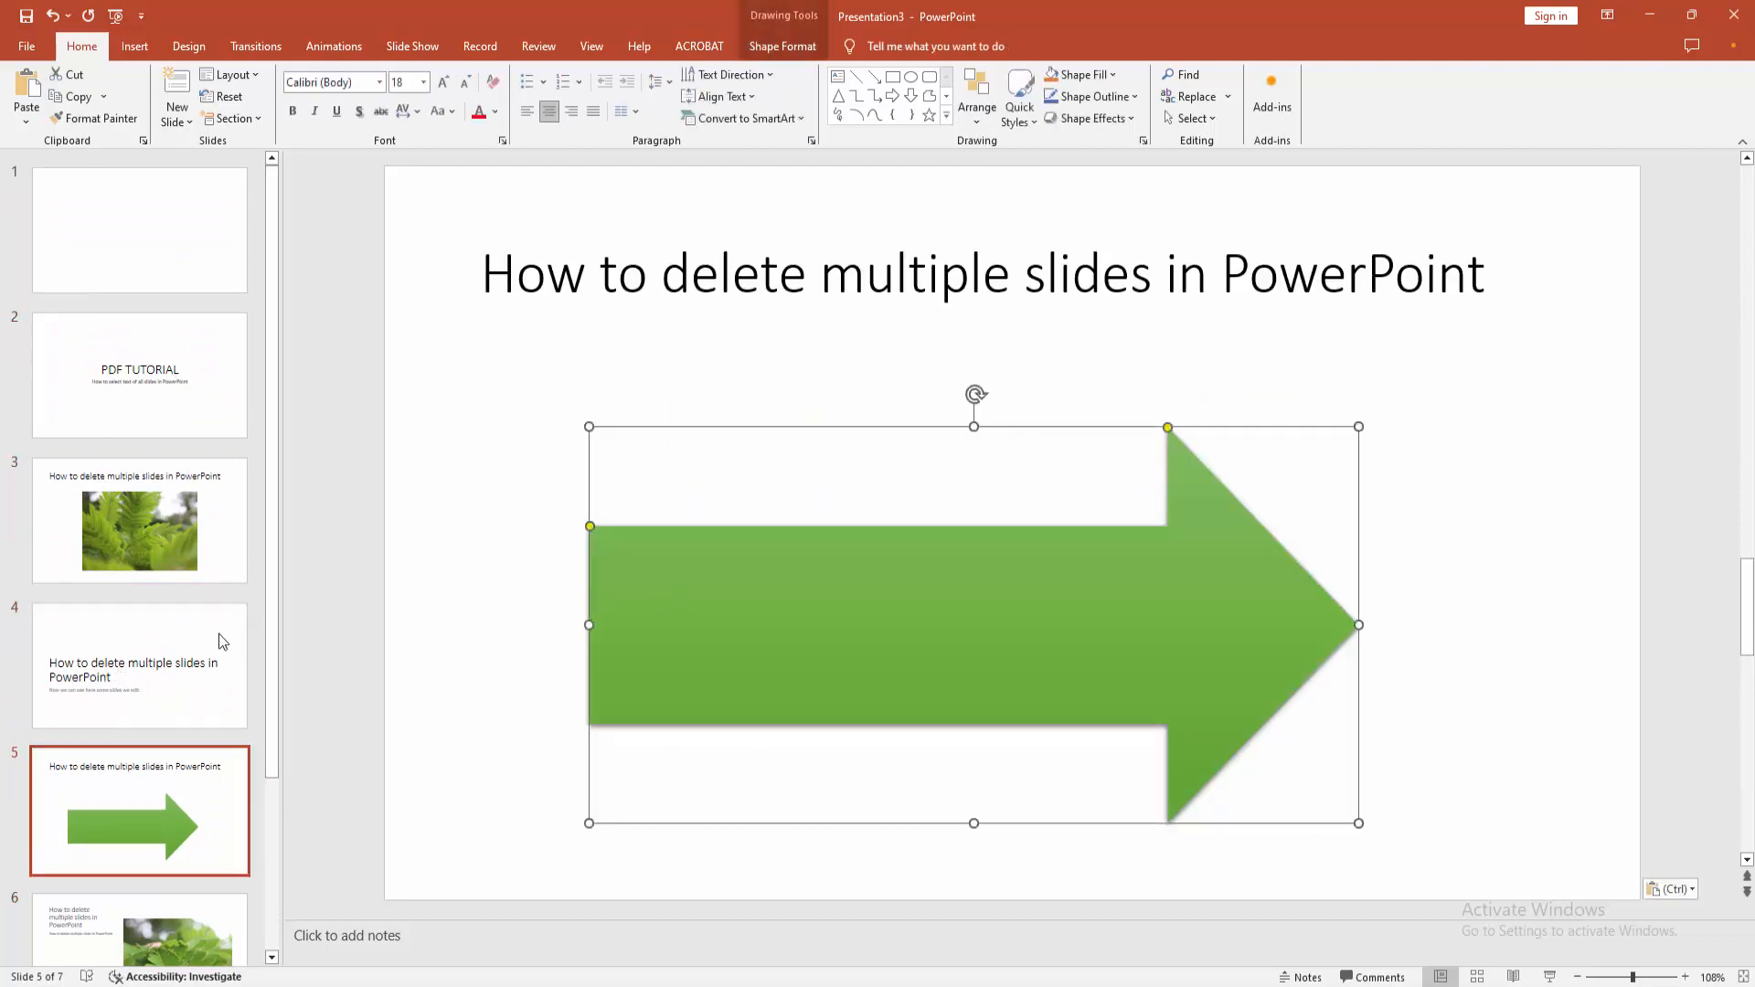
click(141, 375)
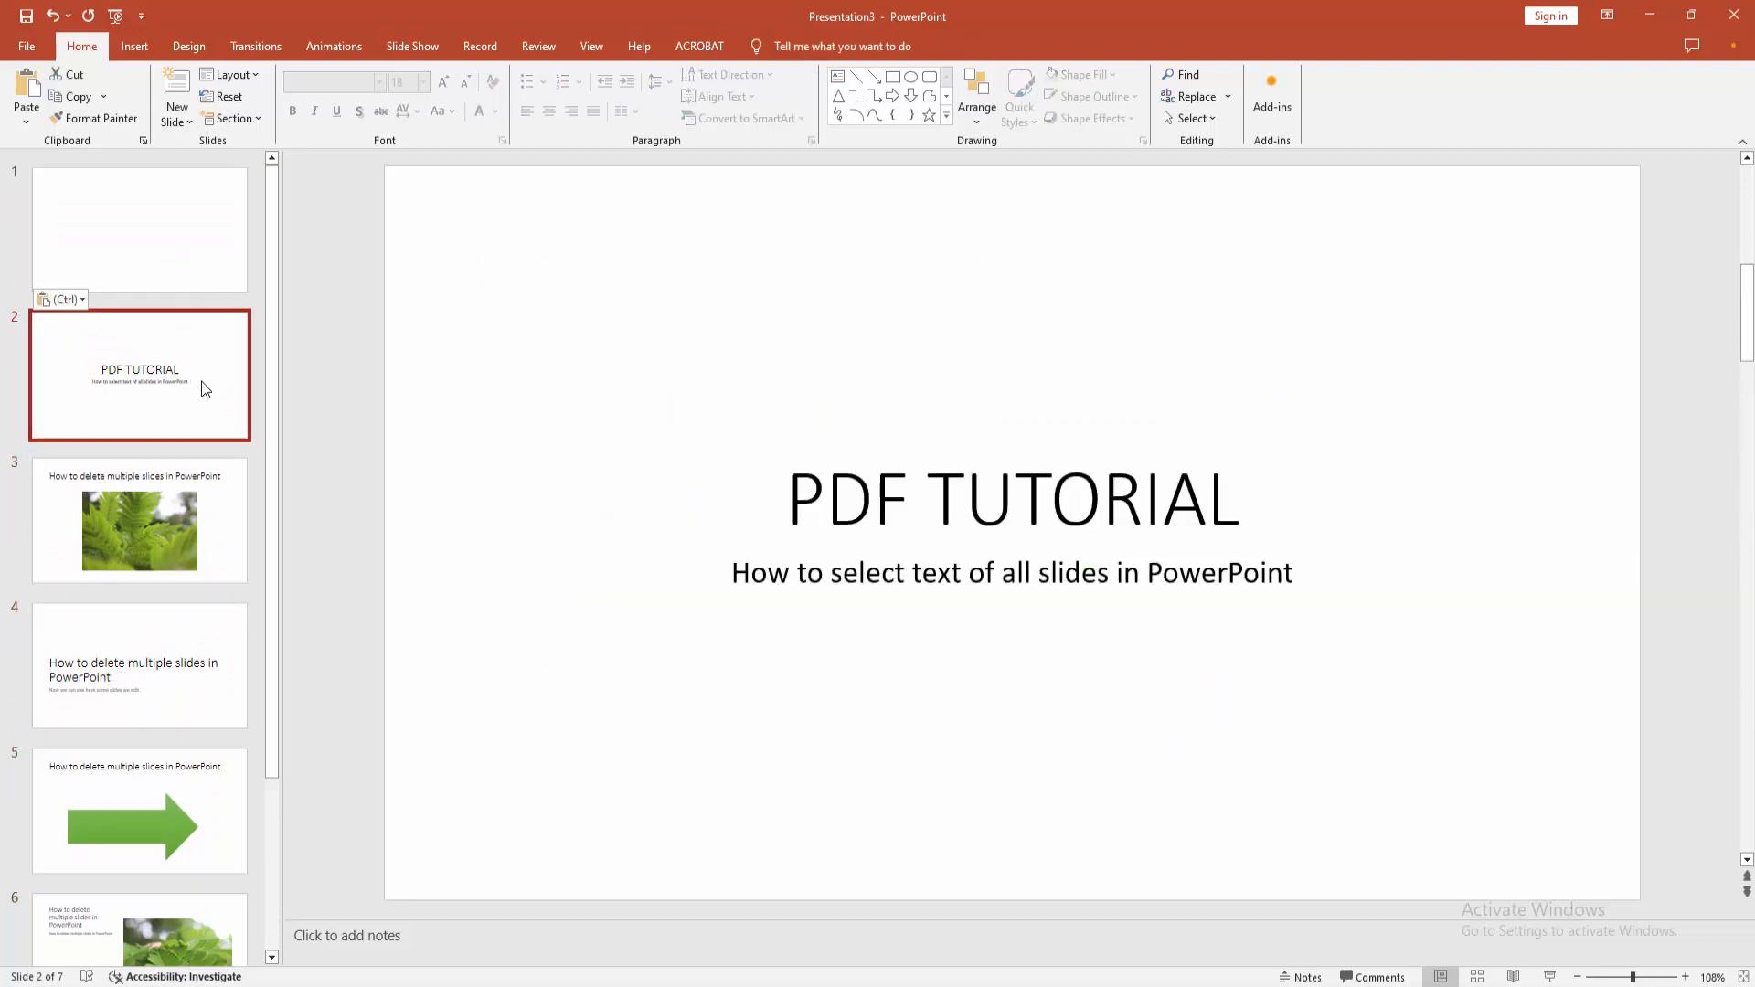